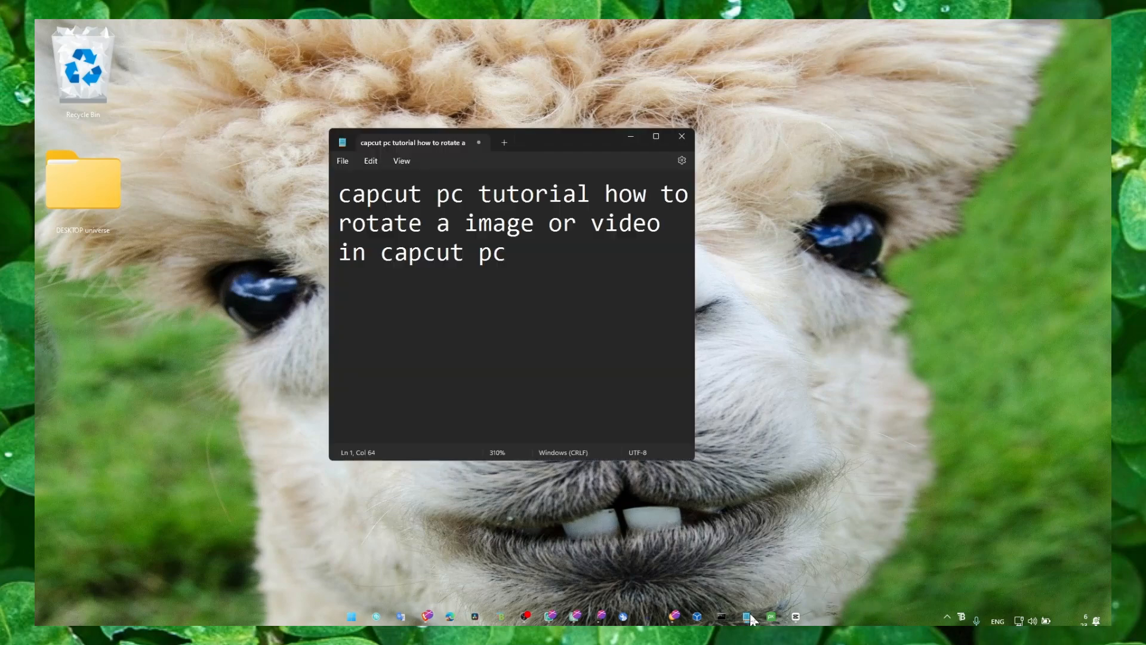
Move from the Notepad tutorial title to the open CapCut project
click(656, 136)
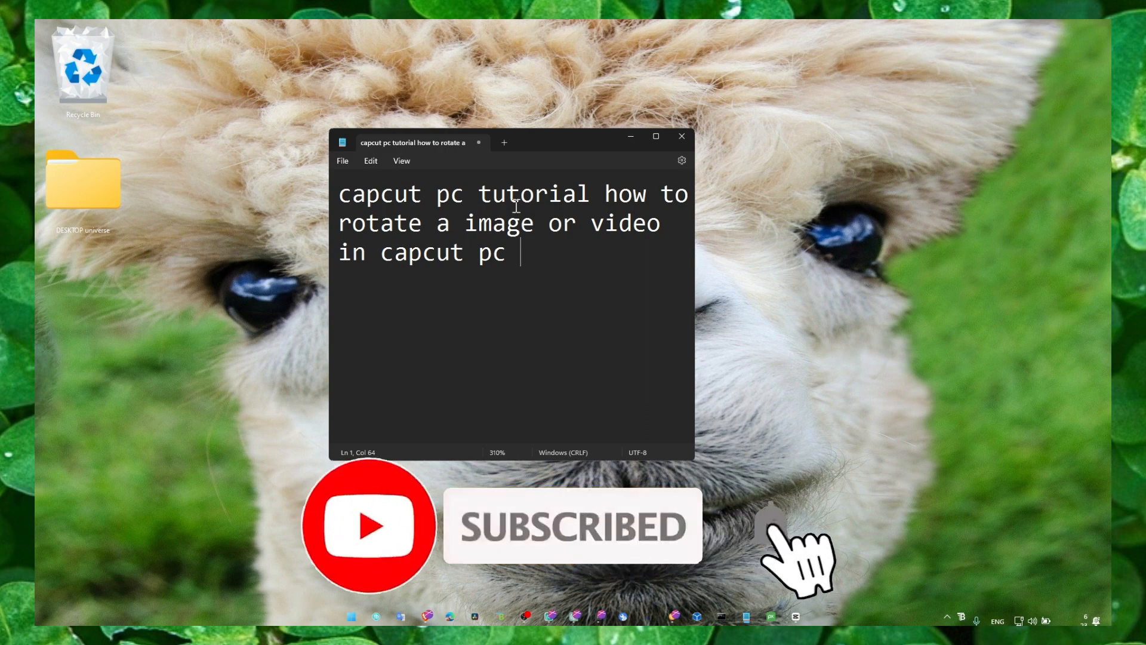
click(796, 618)
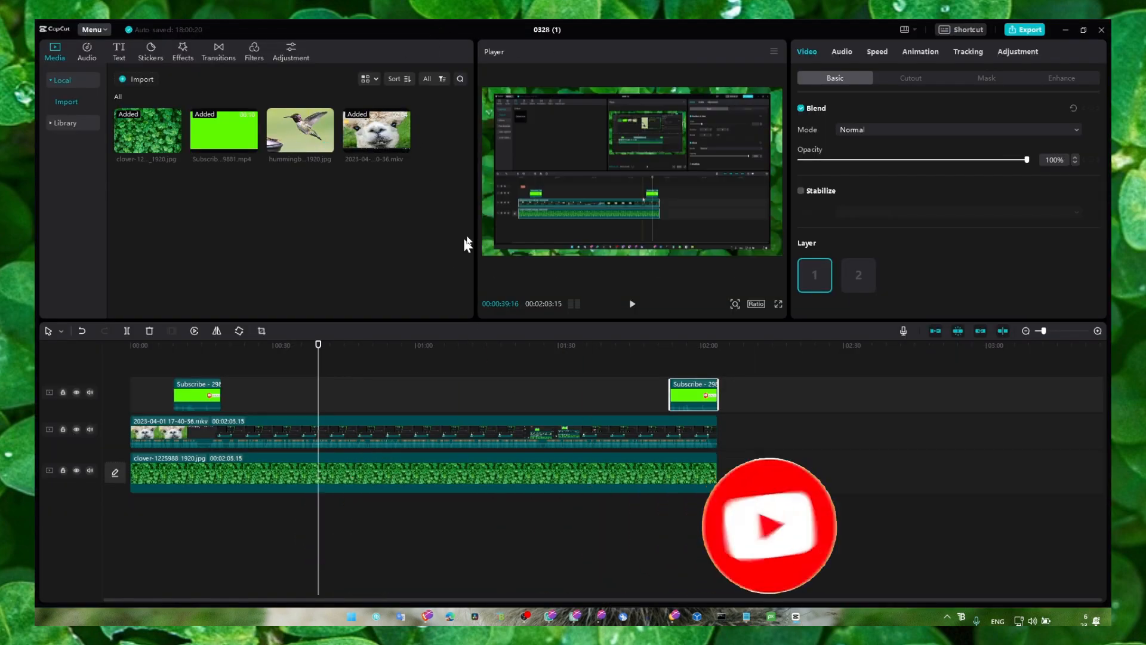
Place the hummingbird image on the upper track near 01:00
click(424, 432)
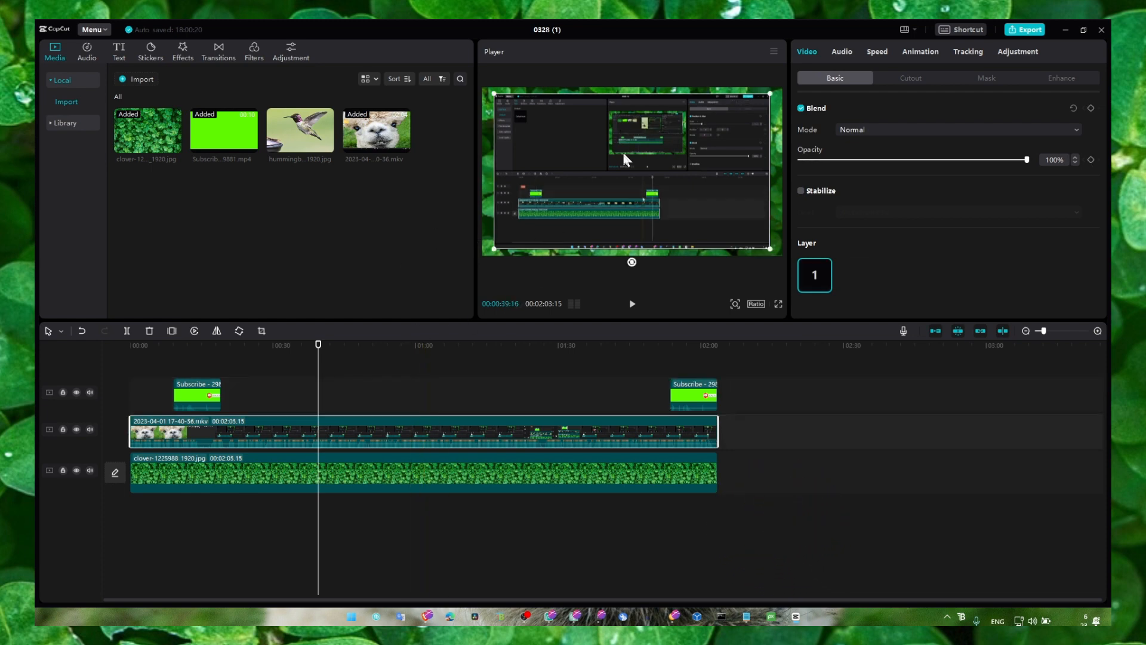
mouse_move(592, 175)
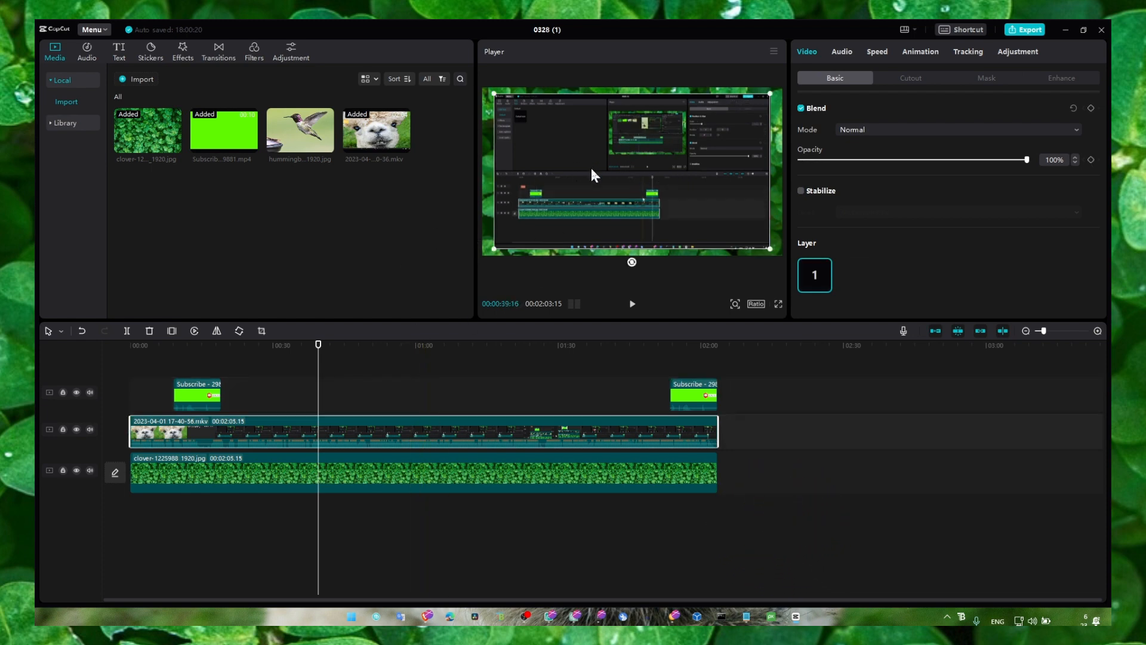
click(693, 344)
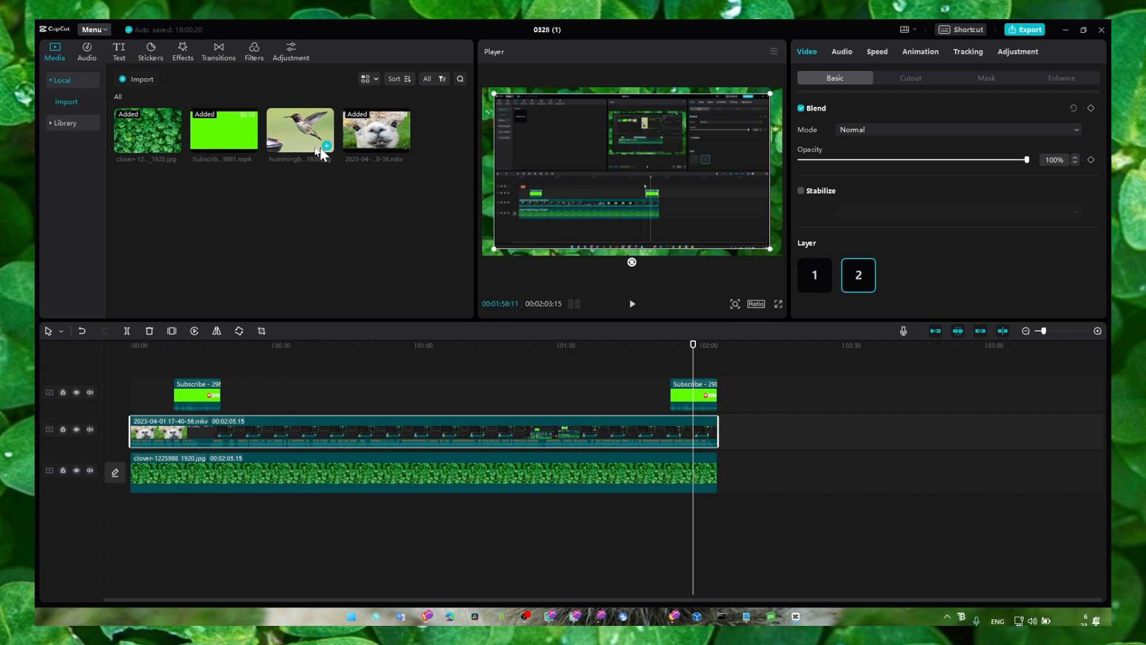
drag(299, 130, 409, 395)
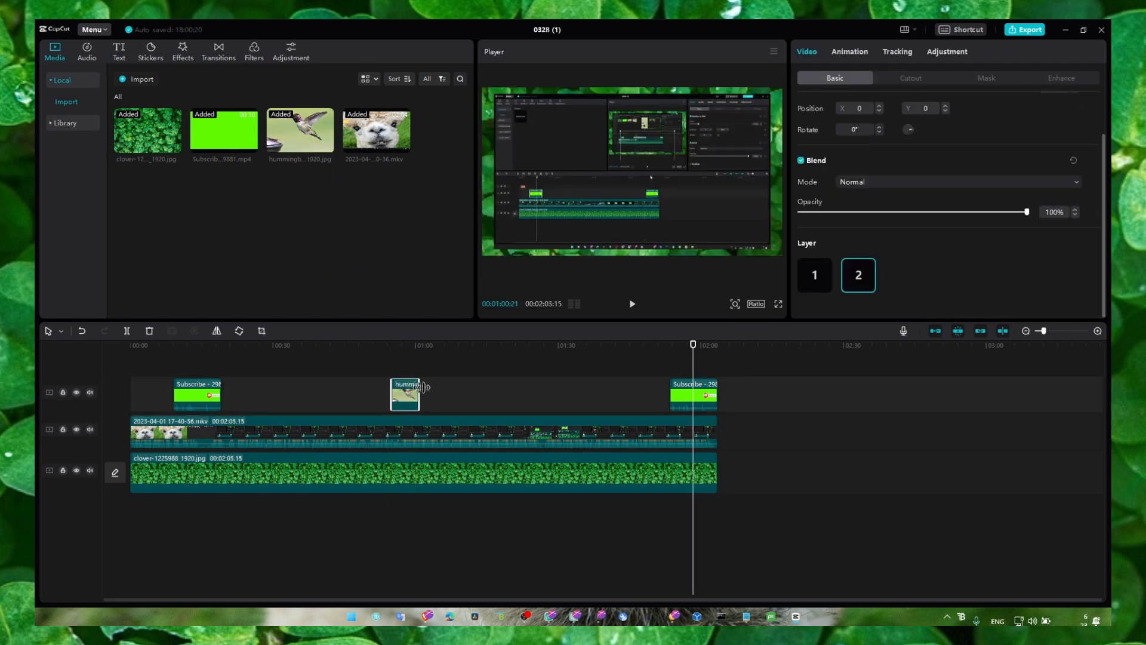
Rotate the selected hummingbird image clip via the Rotate field so it appears upside down
click(405, 395)
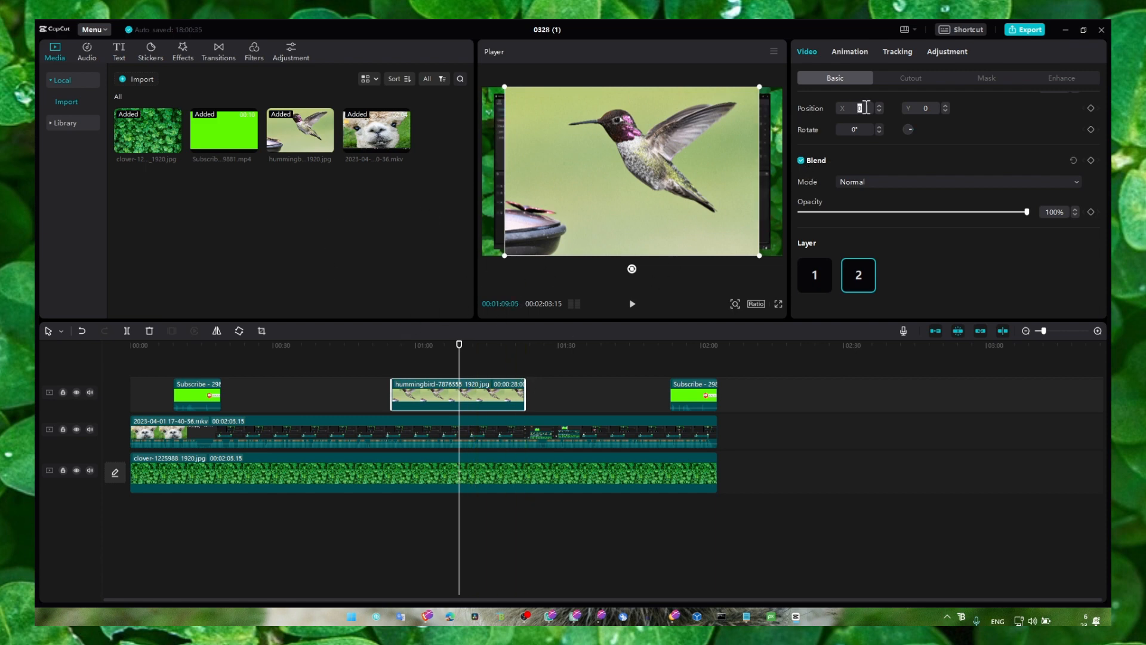
click(945, 105)
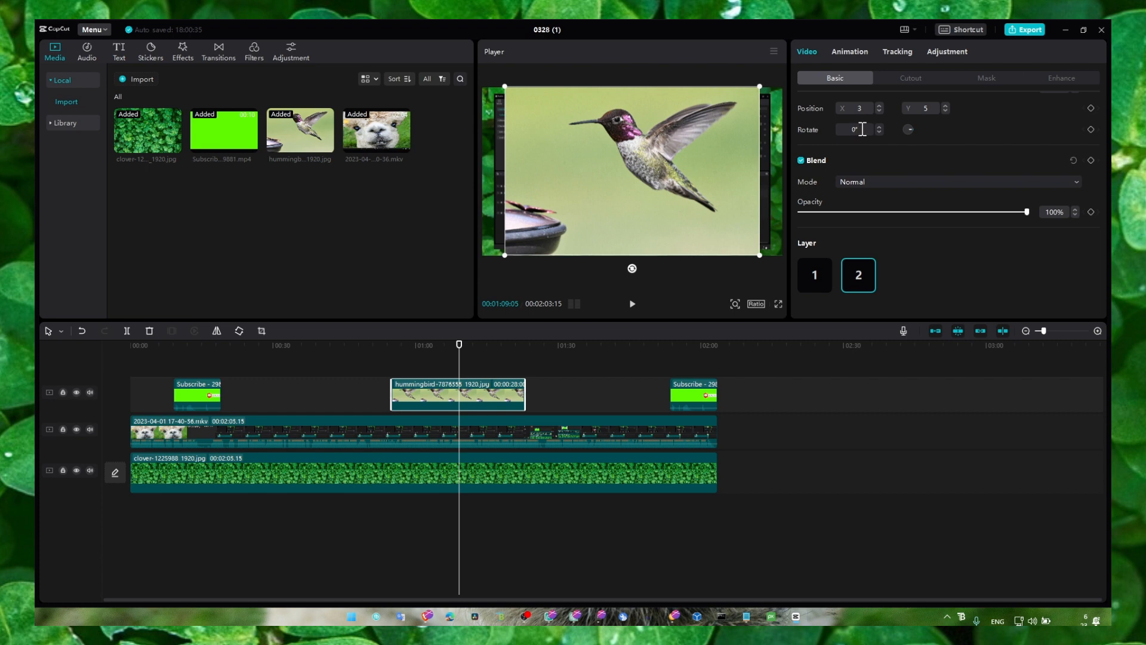
text(90)
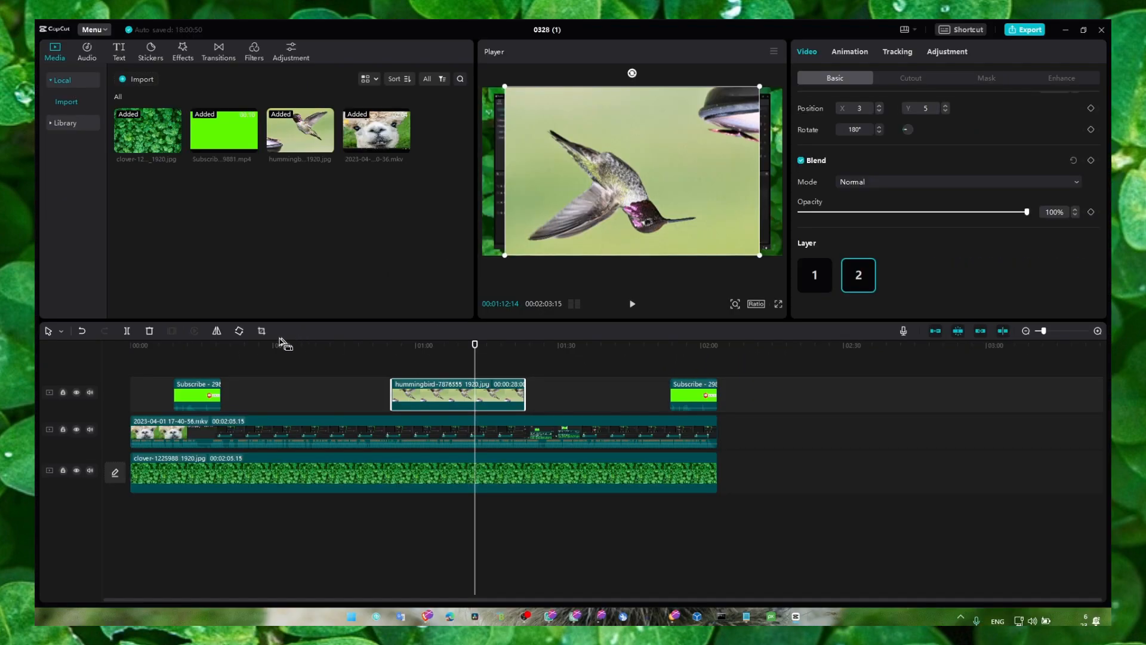
Rotate the hummingbird image in the Player, then tilt the main clip to about -250 degrees
click(238, 332)
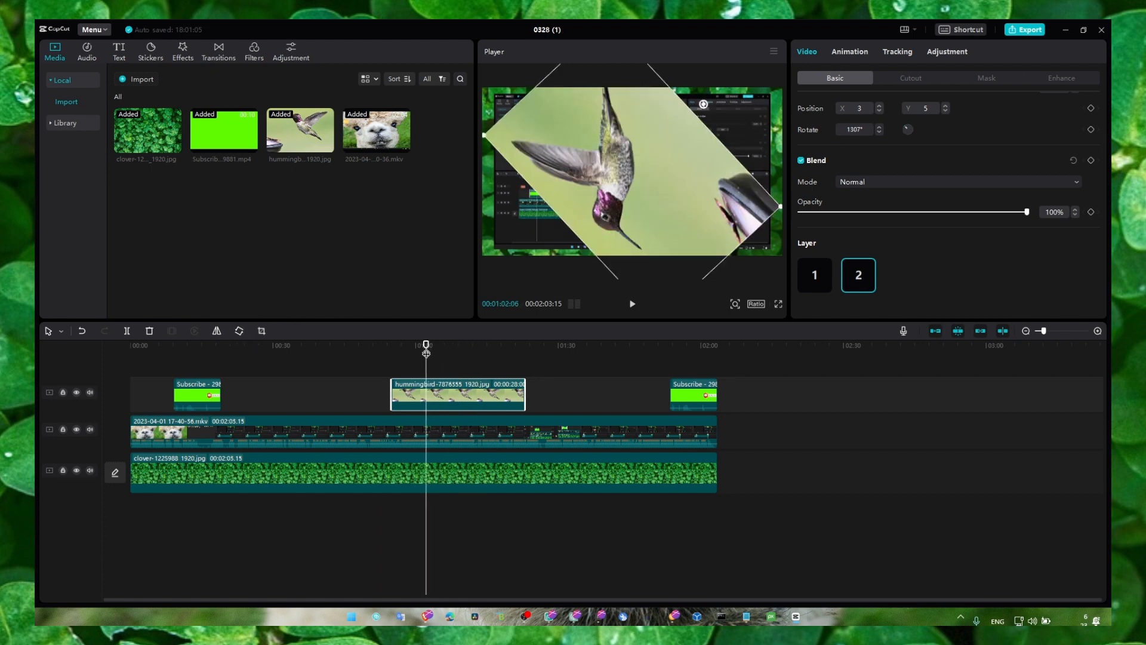
click(470, 345)
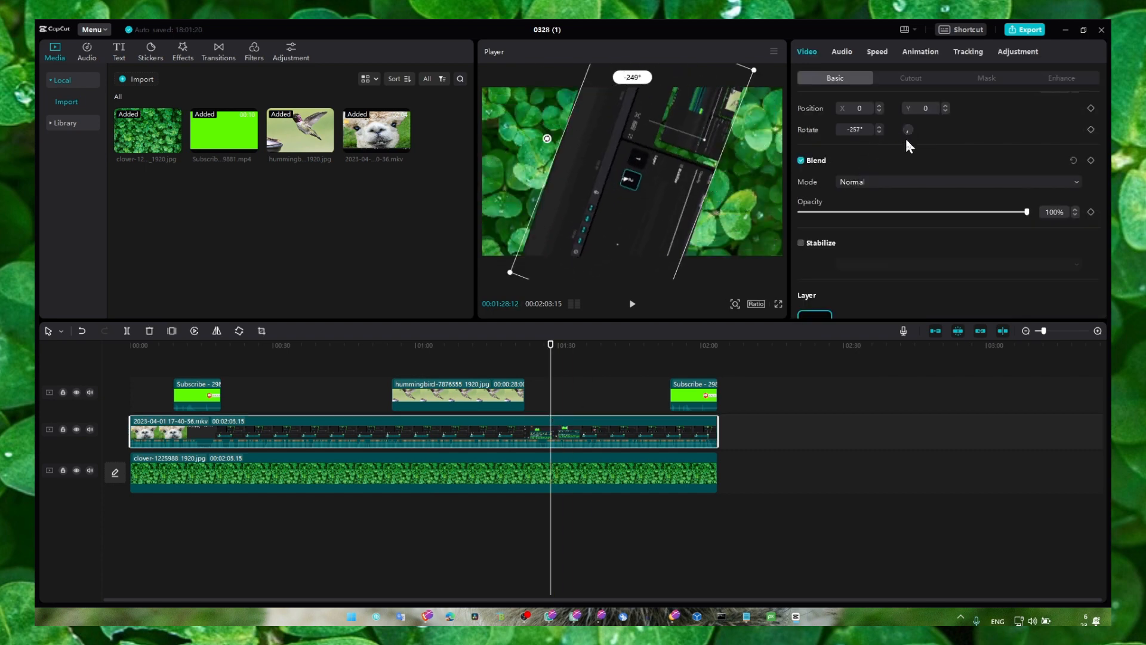
Turn the main screen-recording clip a quarter turn to about 202 degrees
click(239, 331)
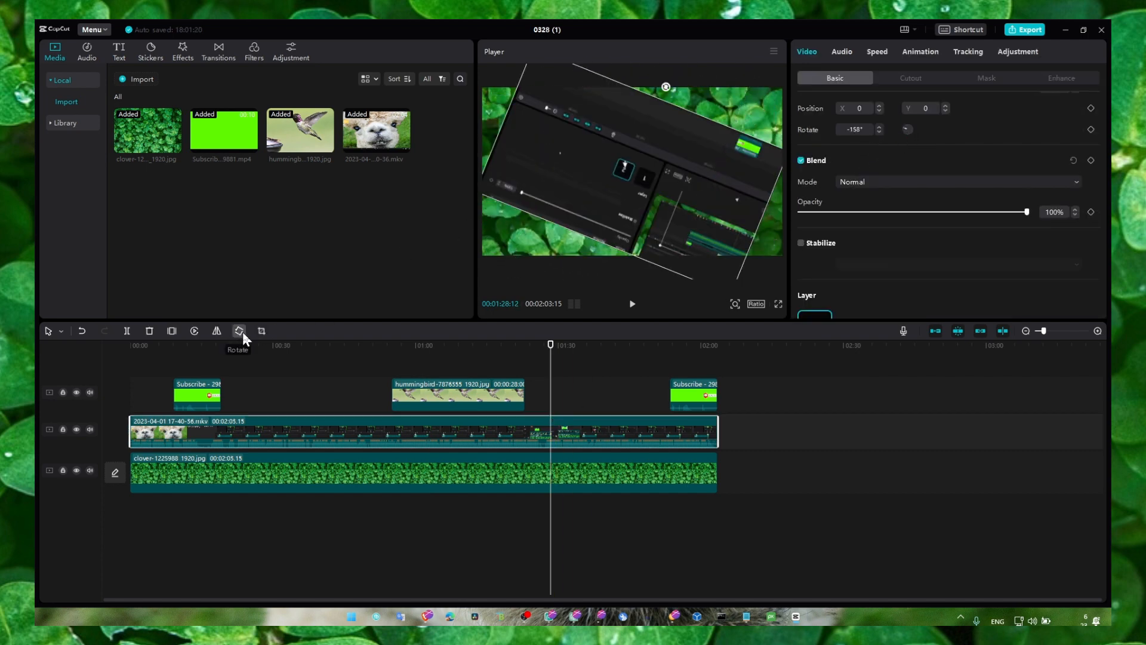
click(238, 332)
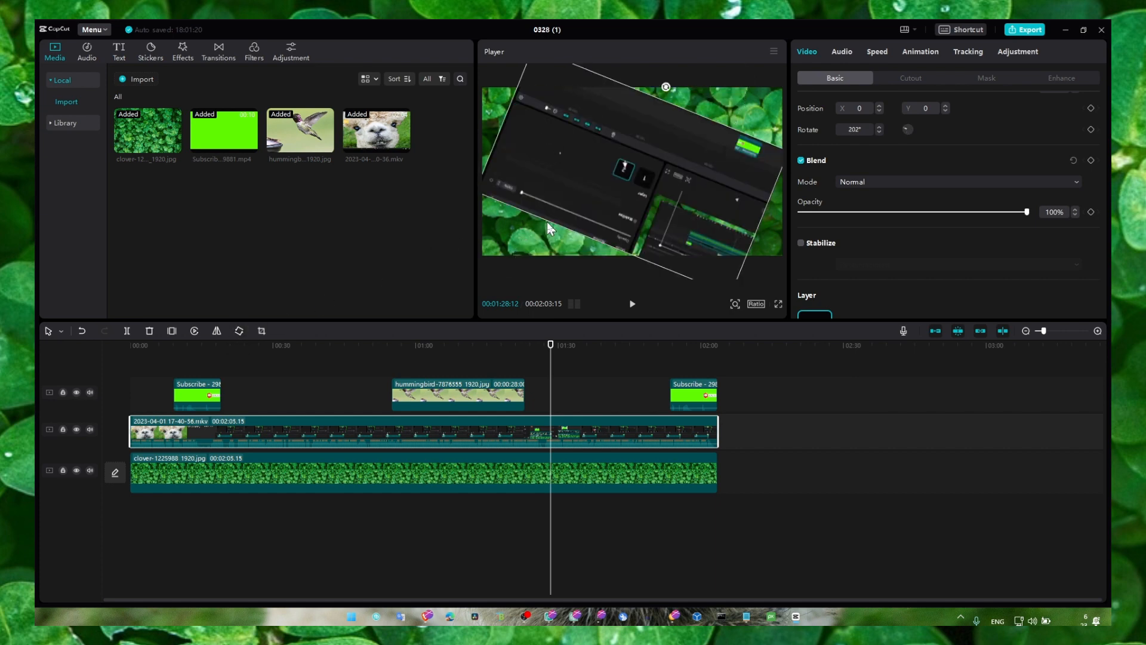